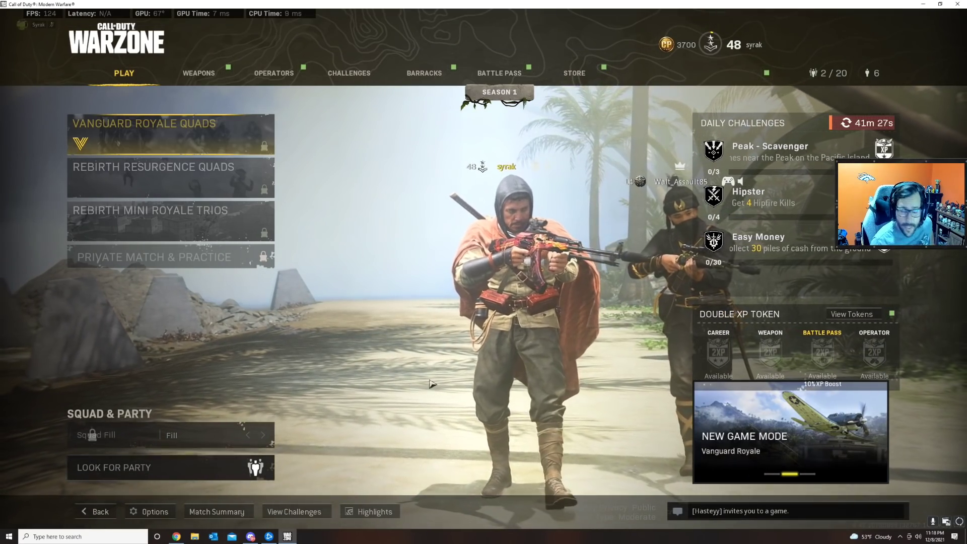
# Open Warzone's Options and go to the Audio settings for voice chat
pyautogui.click(149, 512)
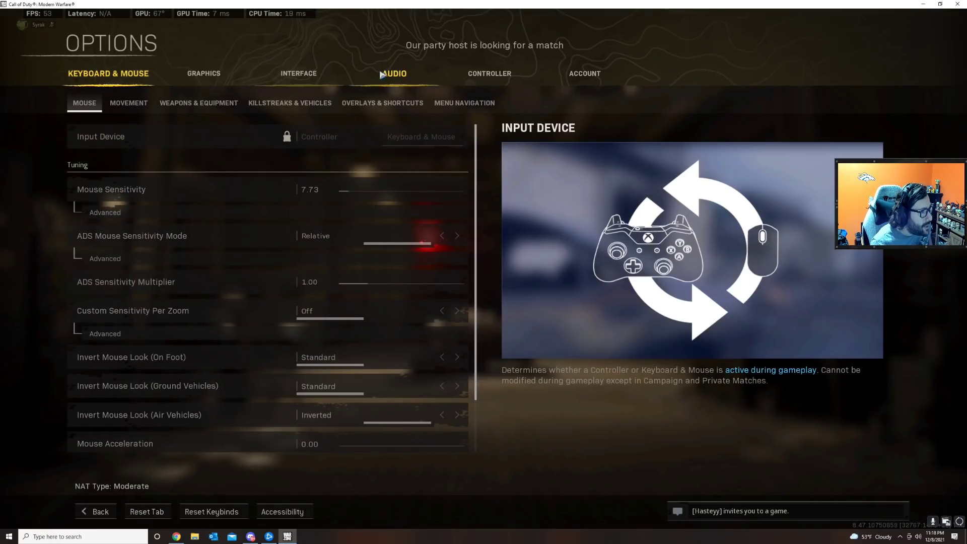
pyautogui.click(393, 73)
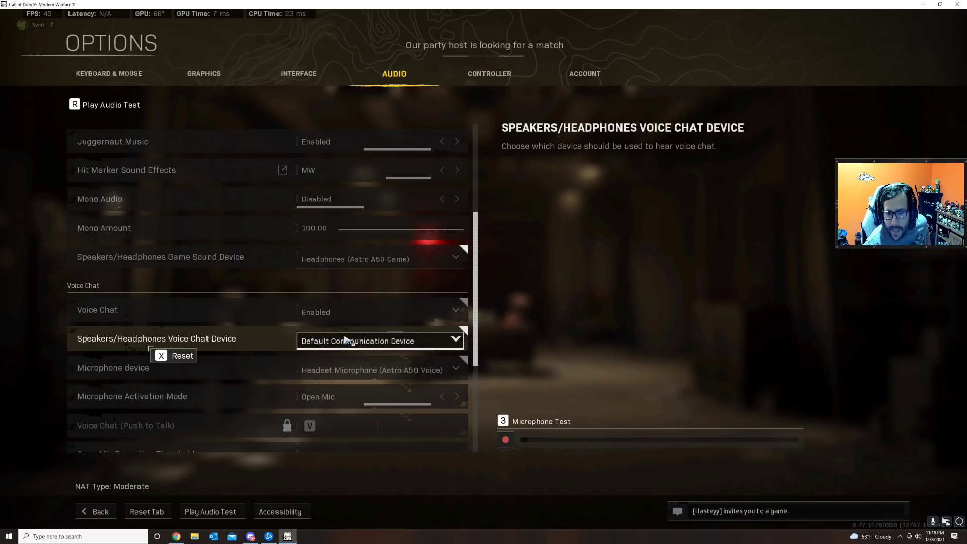
# Set the Voice Chat Device to Headphones (Astro A50 Game) and go back to the main menu
pyautogui.click(379, 340)
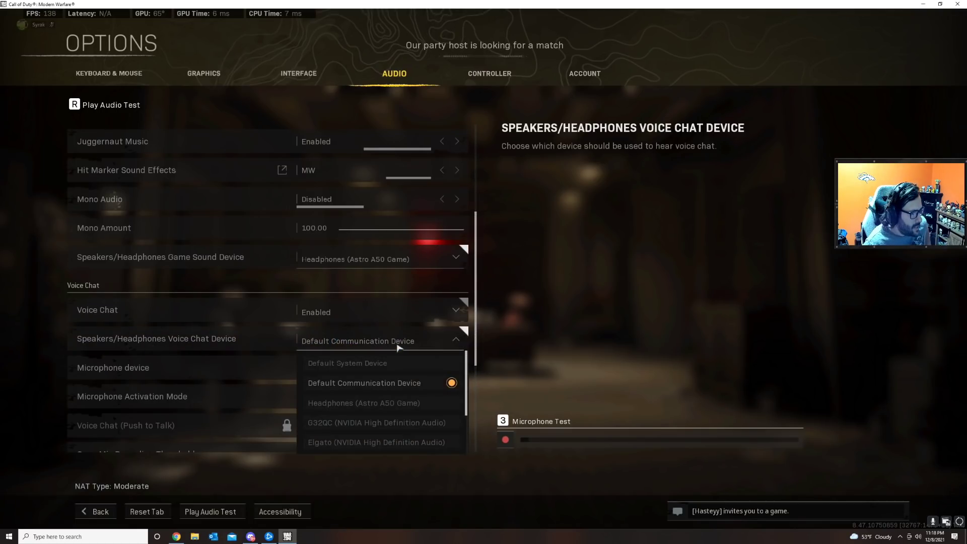
pyautogui.moveTo(364, 403)
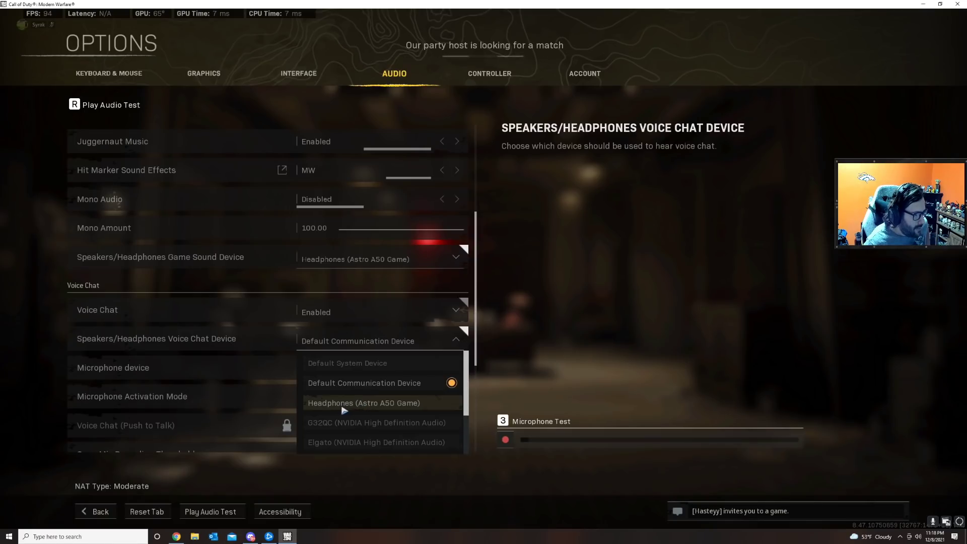
pyautogui.click(364, 403)
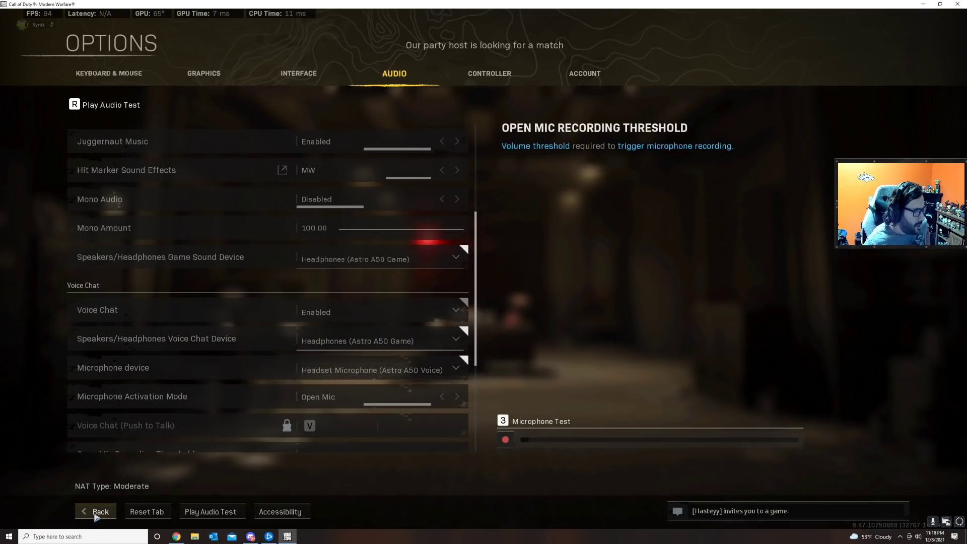
pyautogui.click(100, 511)
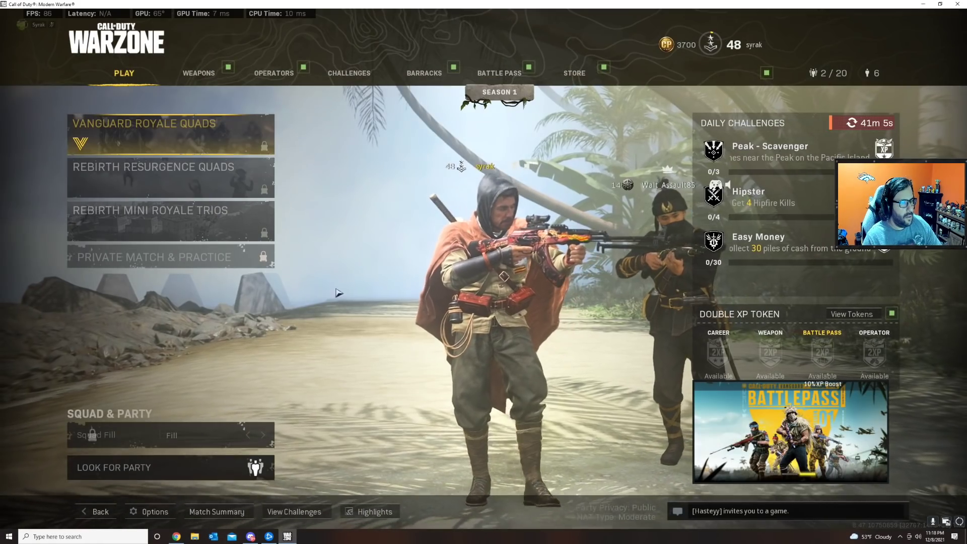
# Reopen Warzone's audio options, then bring up the Windows taskbar sound menu
pyautogui.click(154, 512)
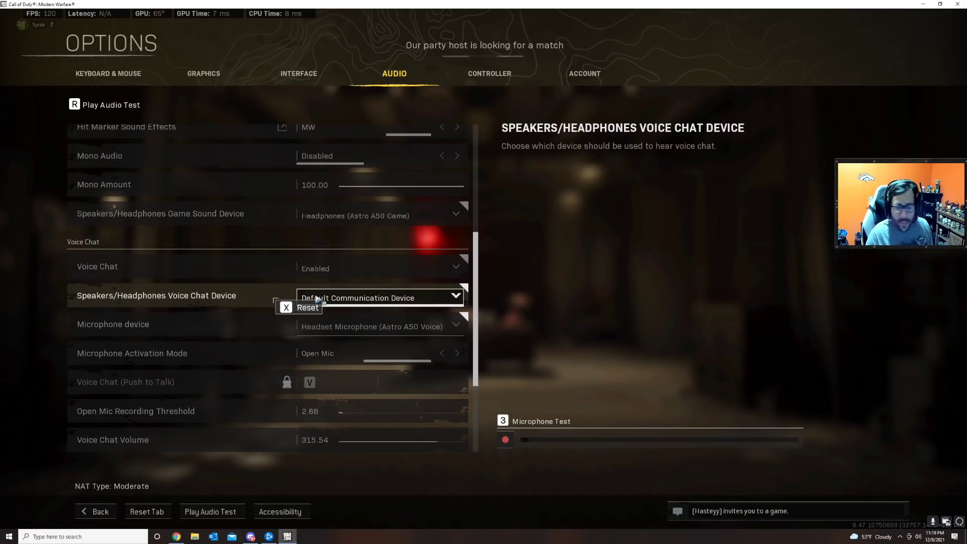
pyautogui.click(113, 440)
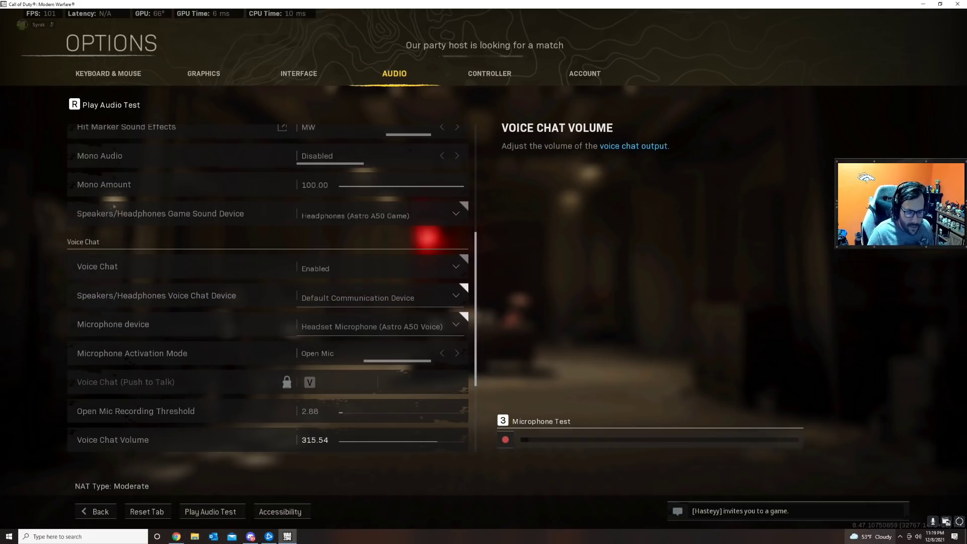
pyautogui.rightClick(933, 536)
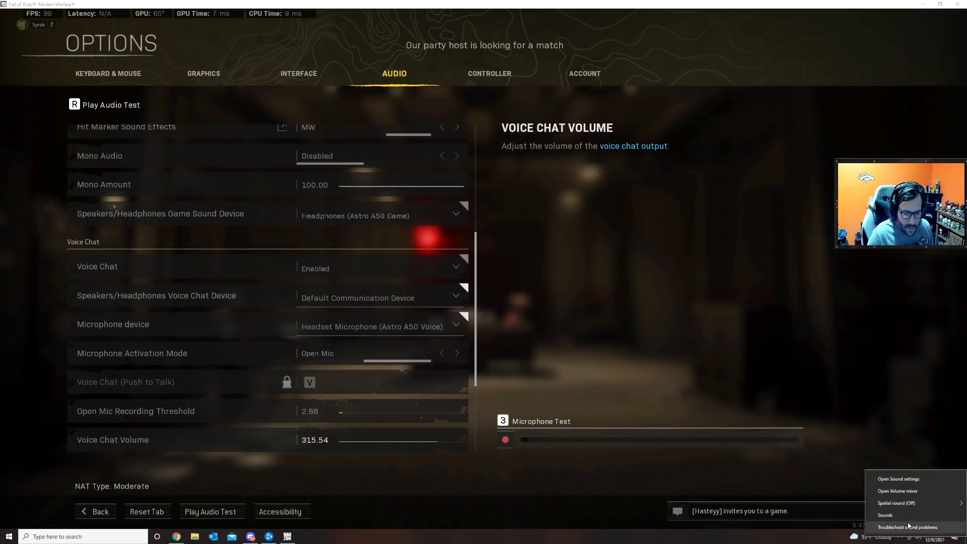
# Open the Windows Sound dialog's Playback tab and bring up the Headphones device options
pyautogui.click(885, 515)
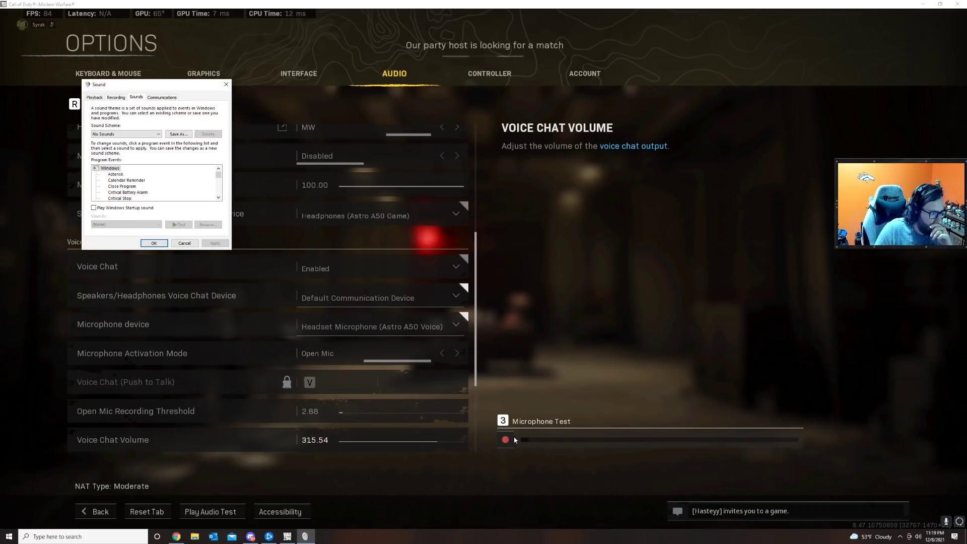
pyautogui.click(440, 122)
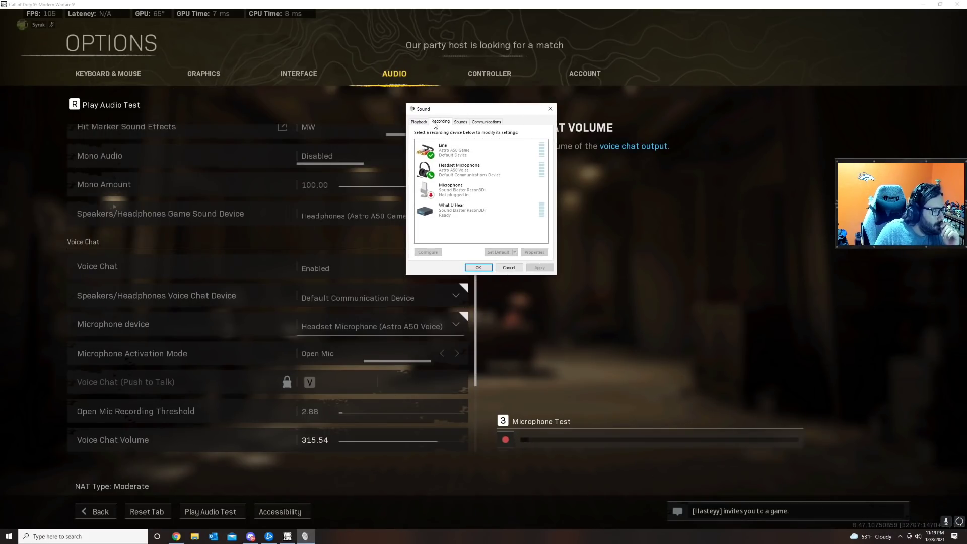
pyautogui.click(419, 121)
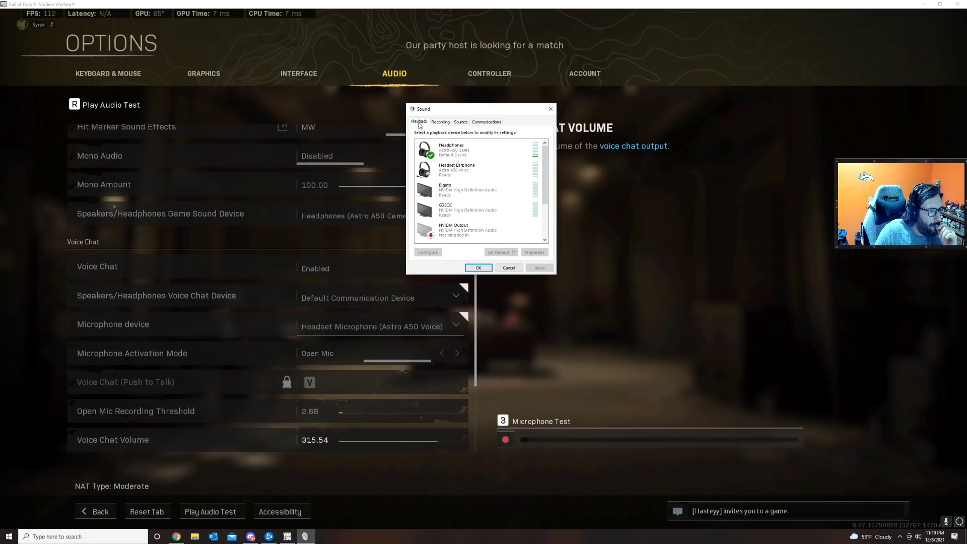
pyautogui.rightClick(454, 150)
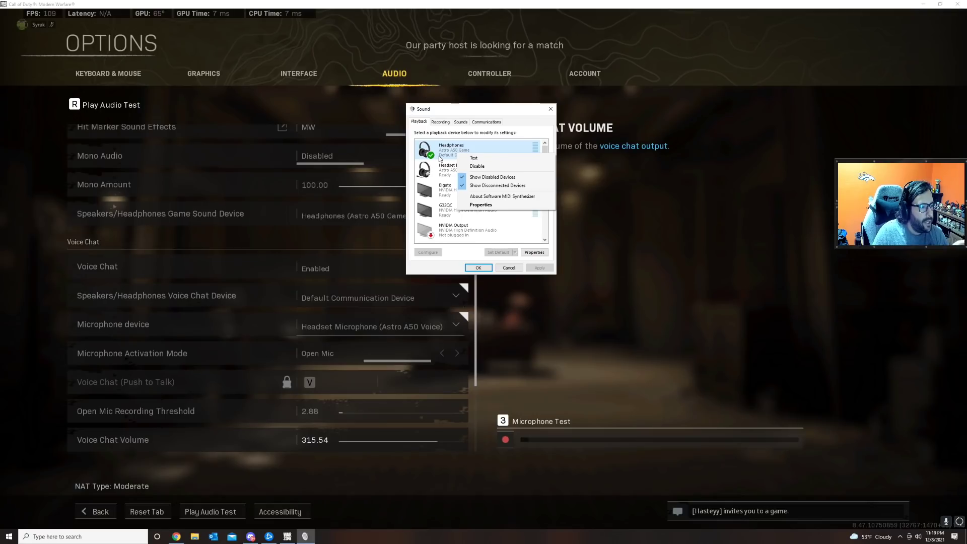
# Inspect the Headset Earphone (Astro A50 Voice) device and reopen the Headphones (Astro A50 Game) options
pyautogui.click(456, 169)
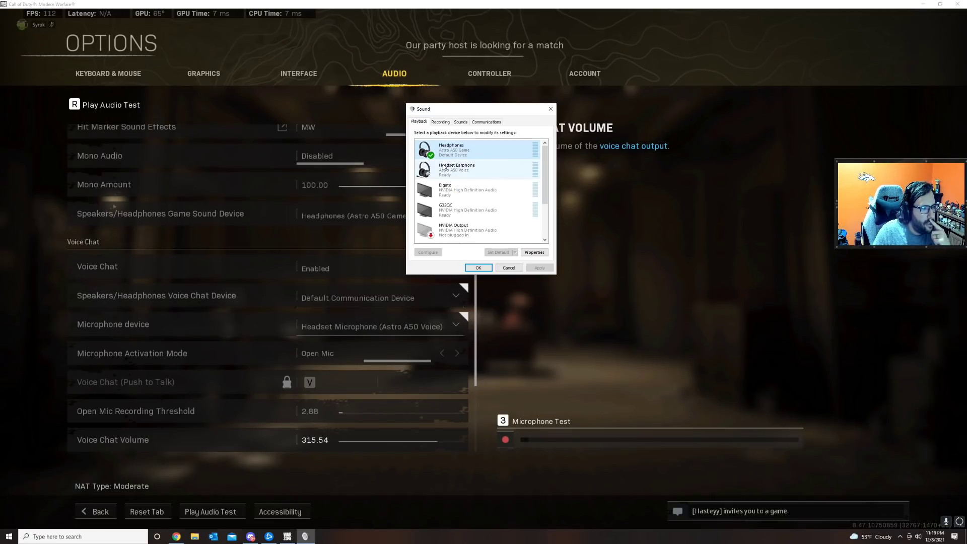
pyautogui.click(457, 170)
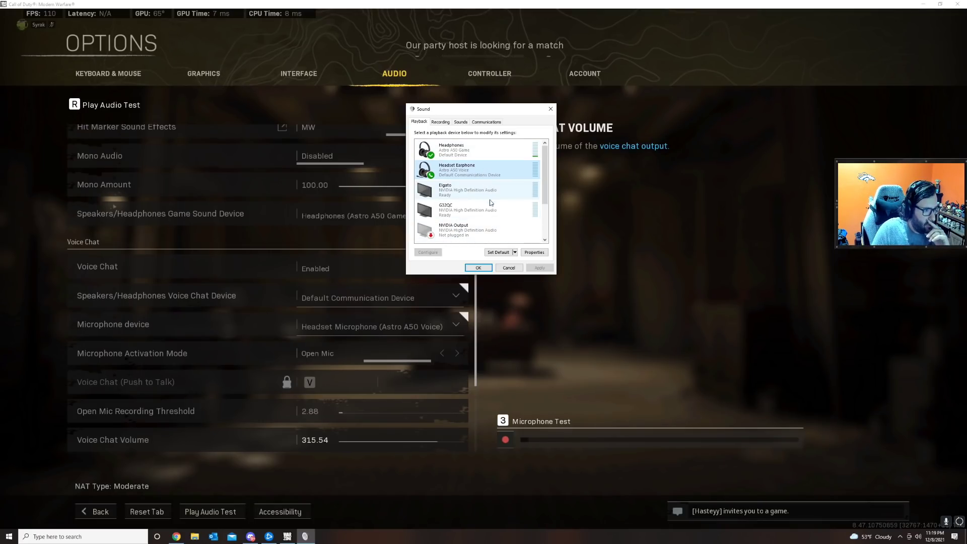
pyautogui.click(475, 150)
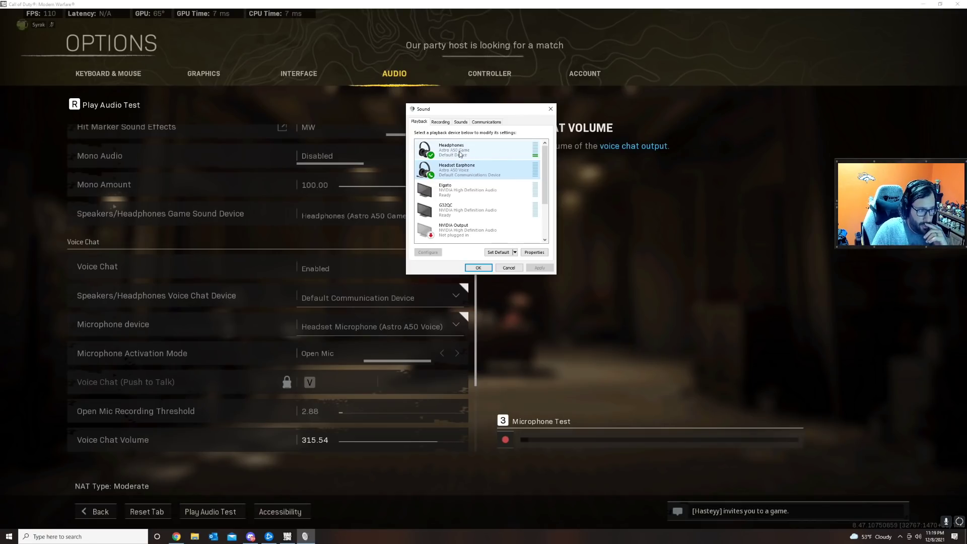
pyautogui.rightClick(451, 149)
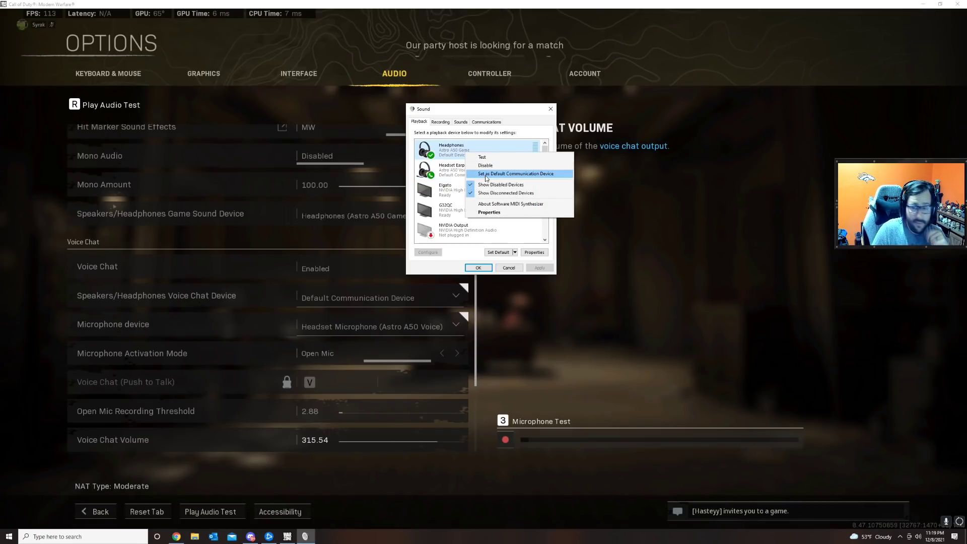
# Make Headphones (Astro A50 Game) the default communication device and exit Warzone's options
pyautogui.click(545, 124)
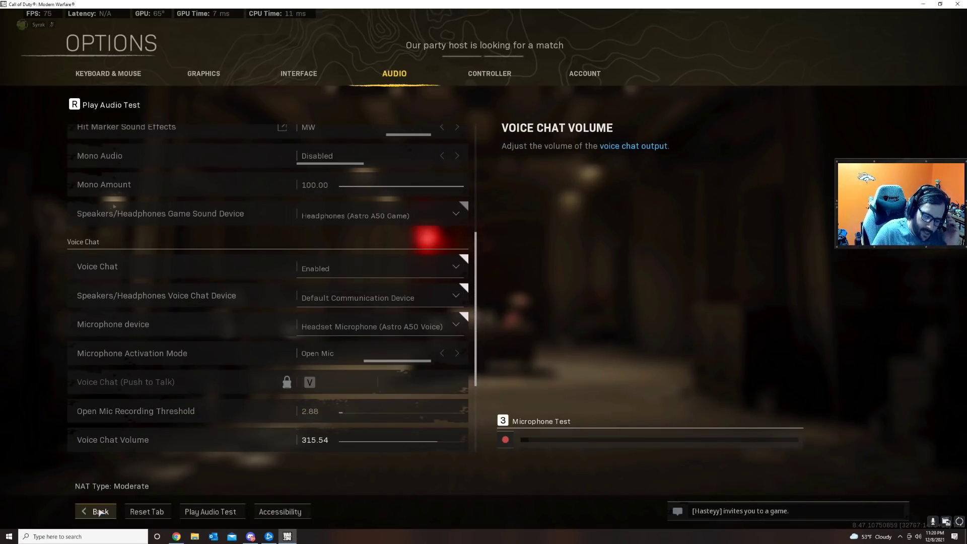
pyautogui.click(100, 511)
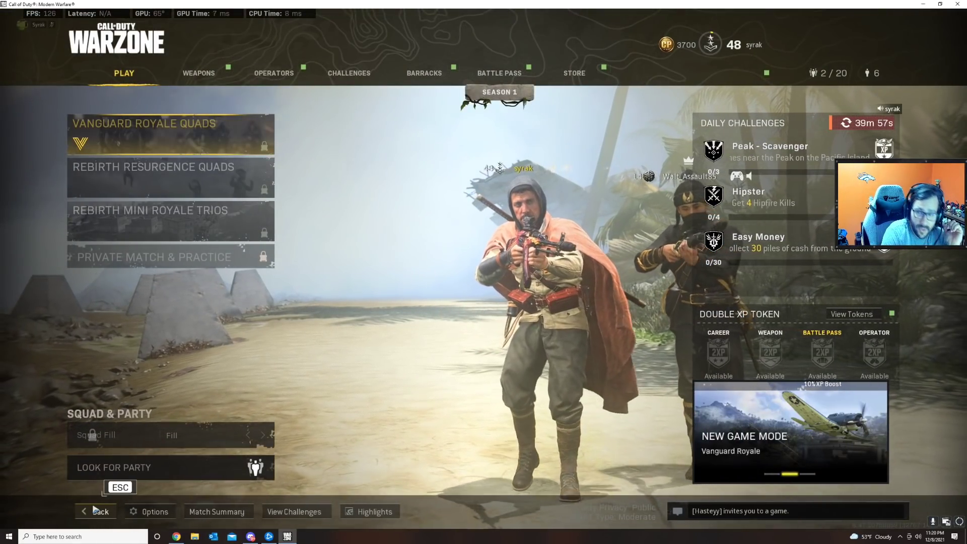